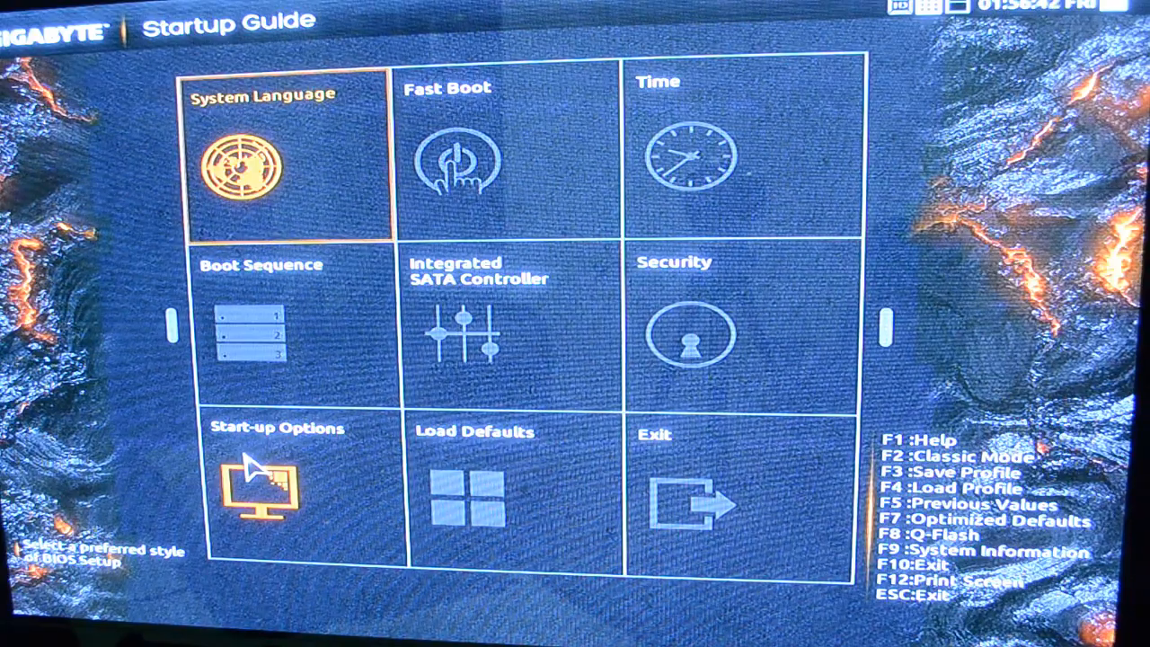
pyautogui.moveTo(899, 337)
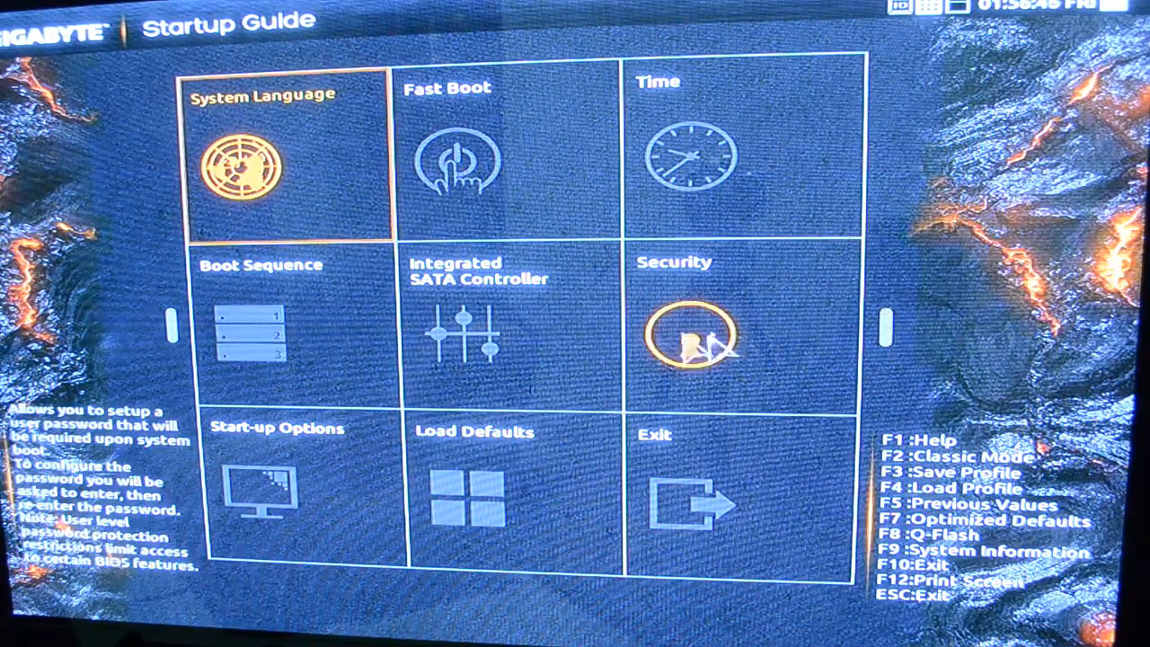
pyautogui.moveTo(188, 346)
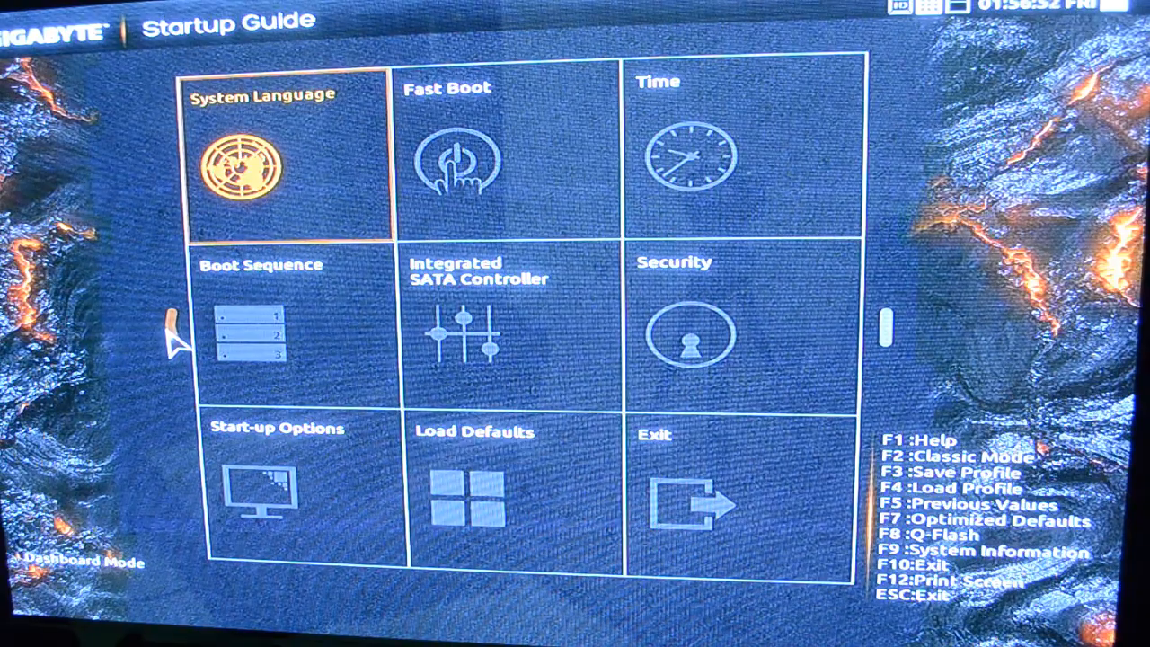
pyautogui.moveTo(907, 346)
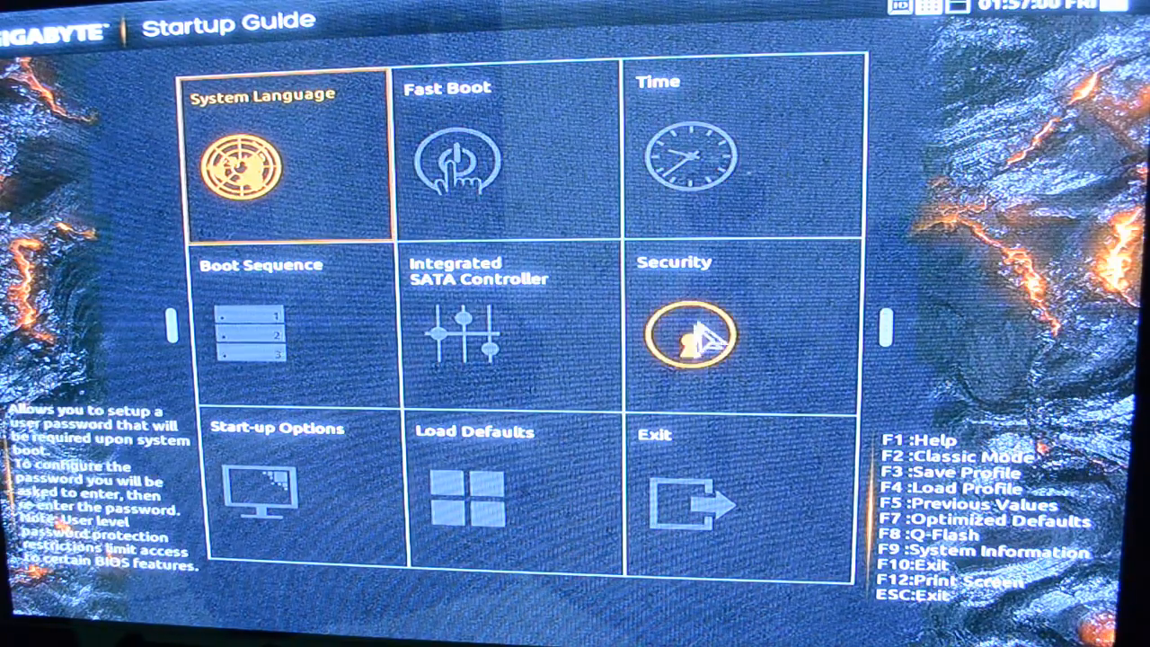
pyautogui.moveTo(467, 337)
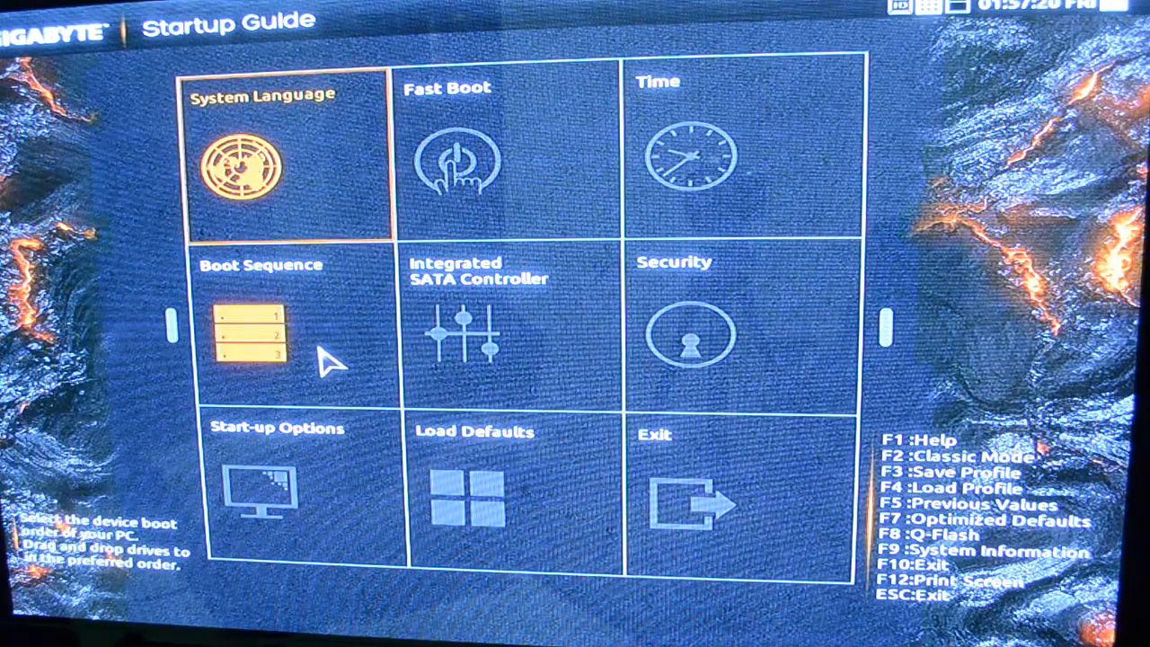
pyautogui.moveTo(256, 489)
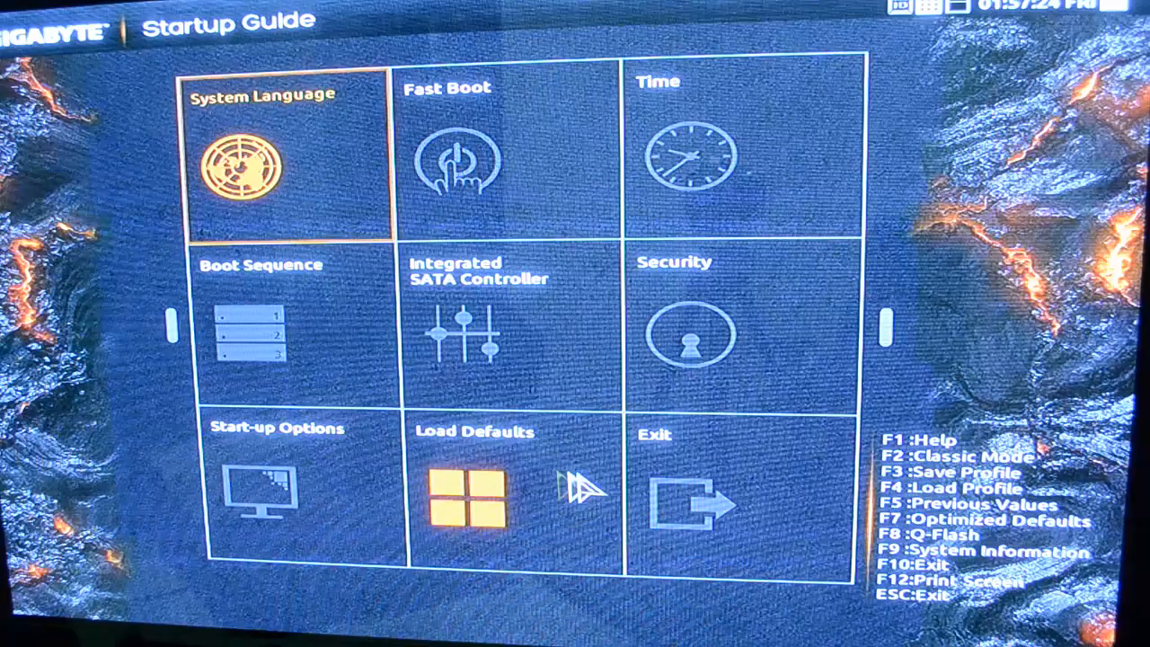
pyautogui.moveTo(701, 502)
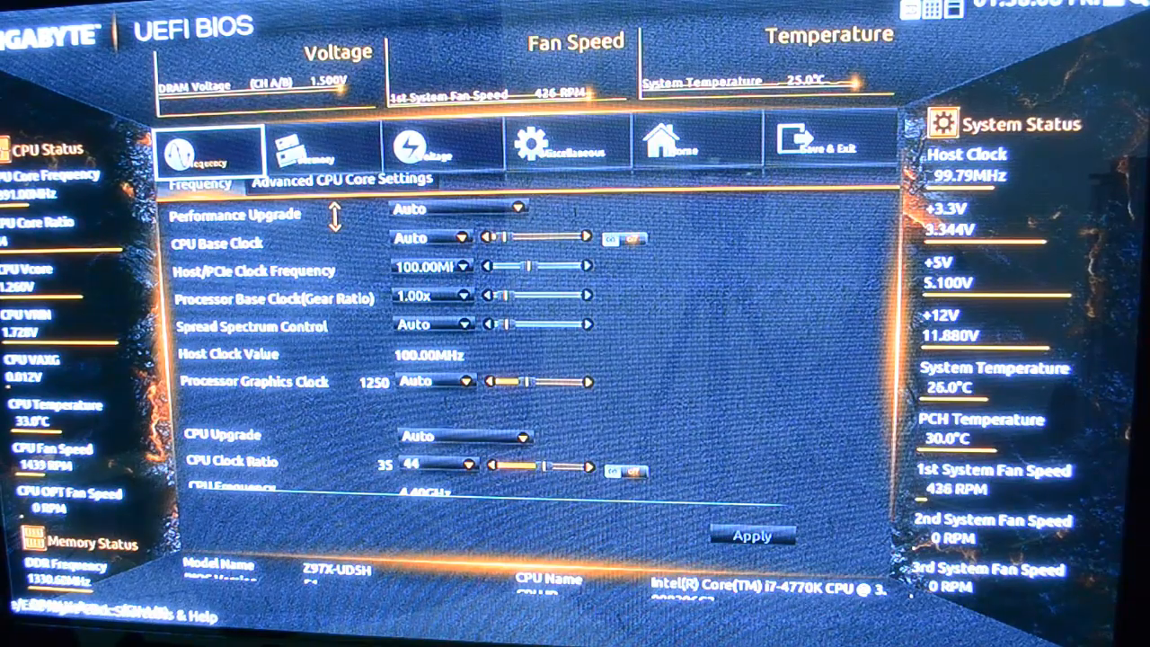
# On the Frequency page, change Extreme Memory Profile (X.M.P.) from Disabled to Profile1.
pyautogui.click(433, 381)
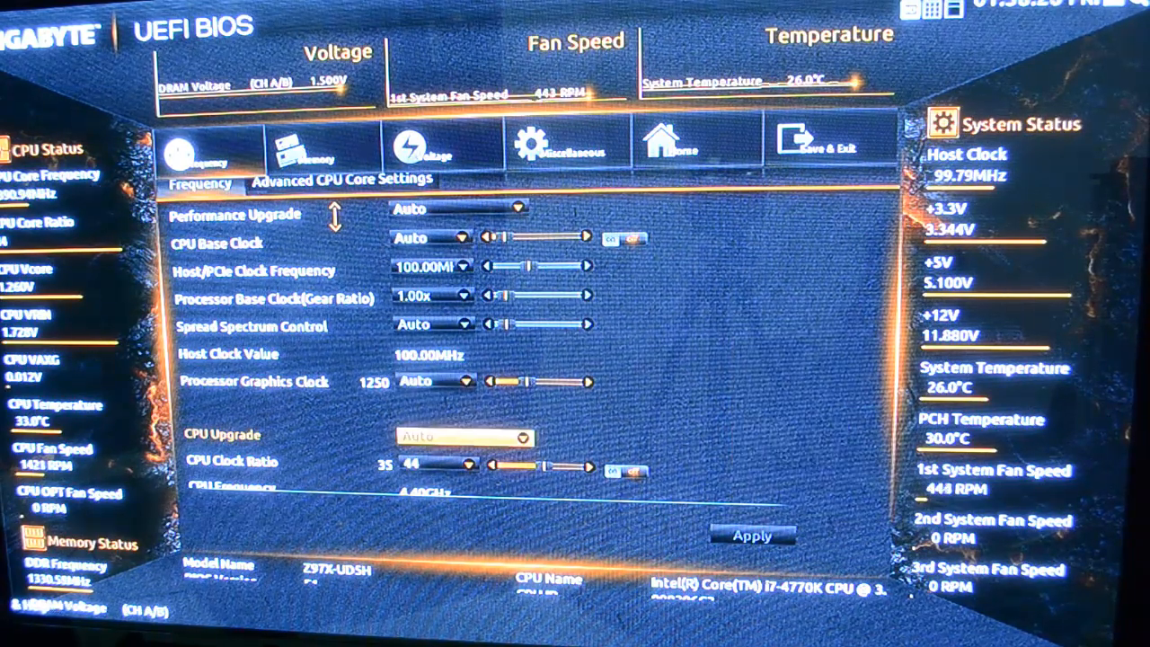
pyautogui.click(440, 464)
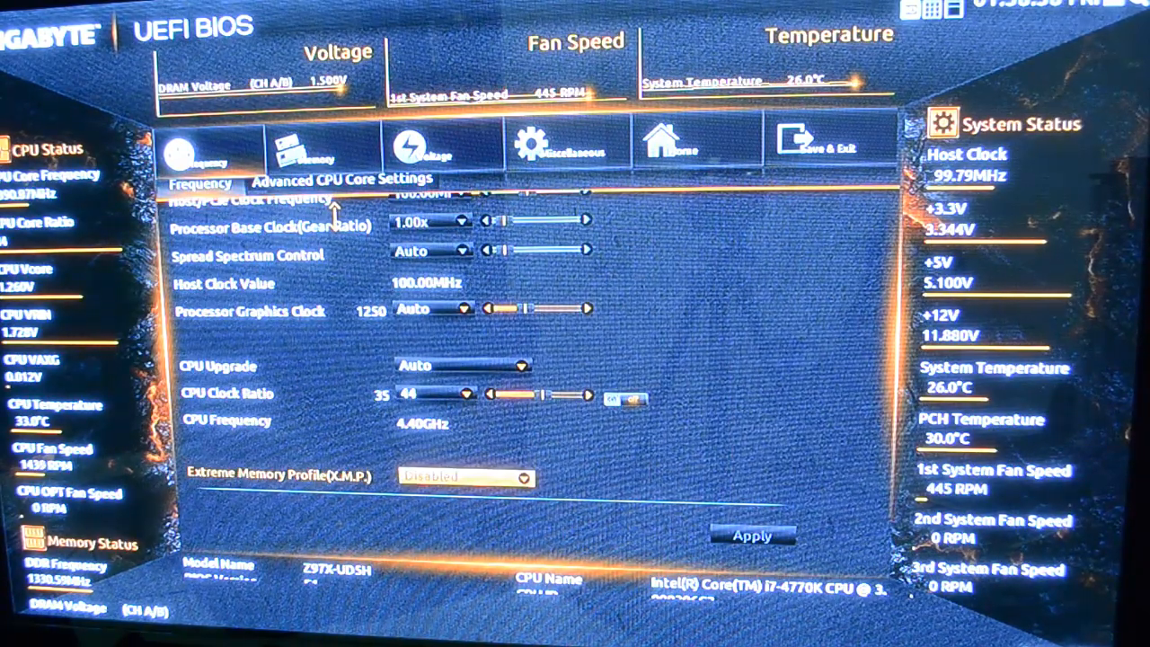
pyautogui.click(465, 476)
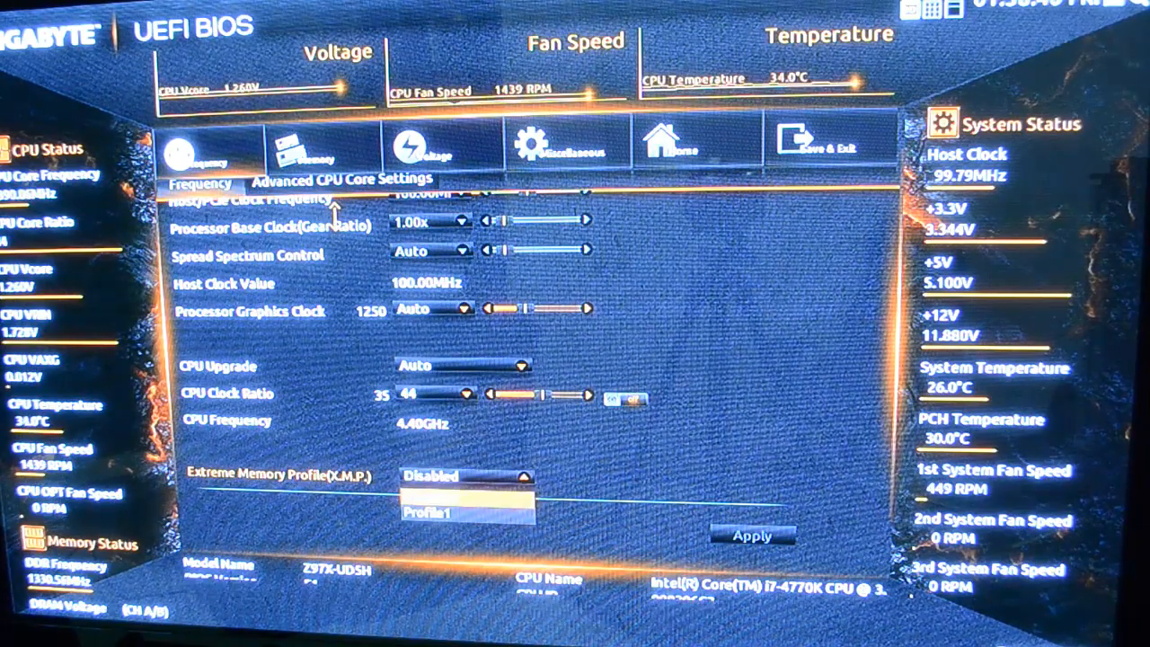
pyautogui.click(428, 512)
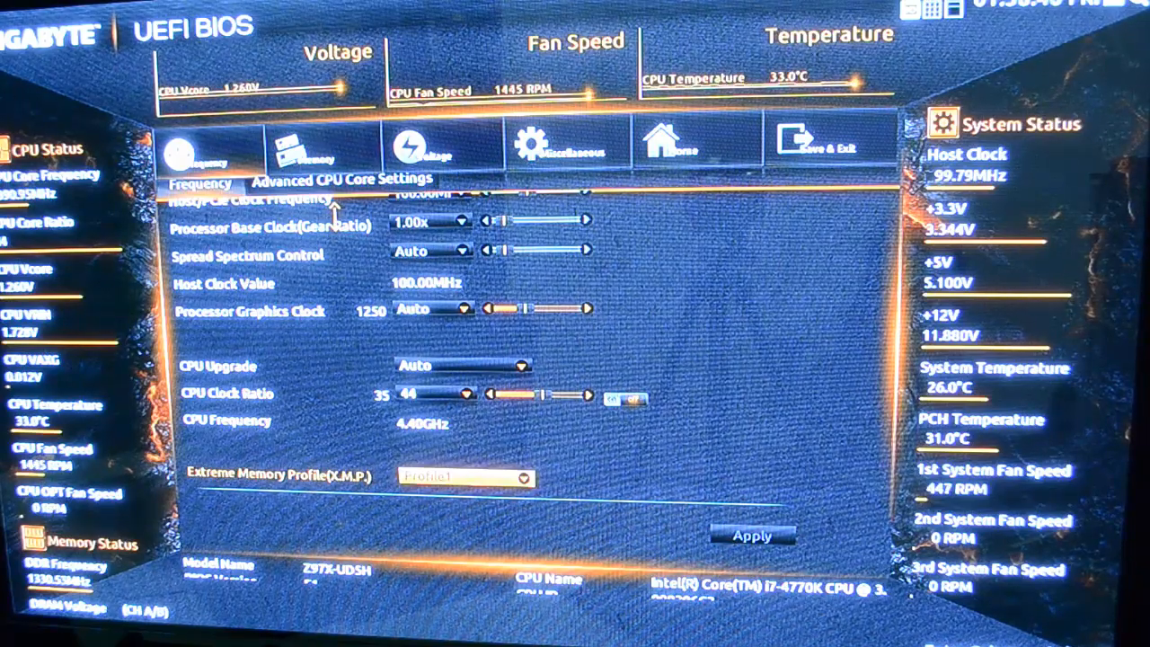
pyautogui.click(436, 394)
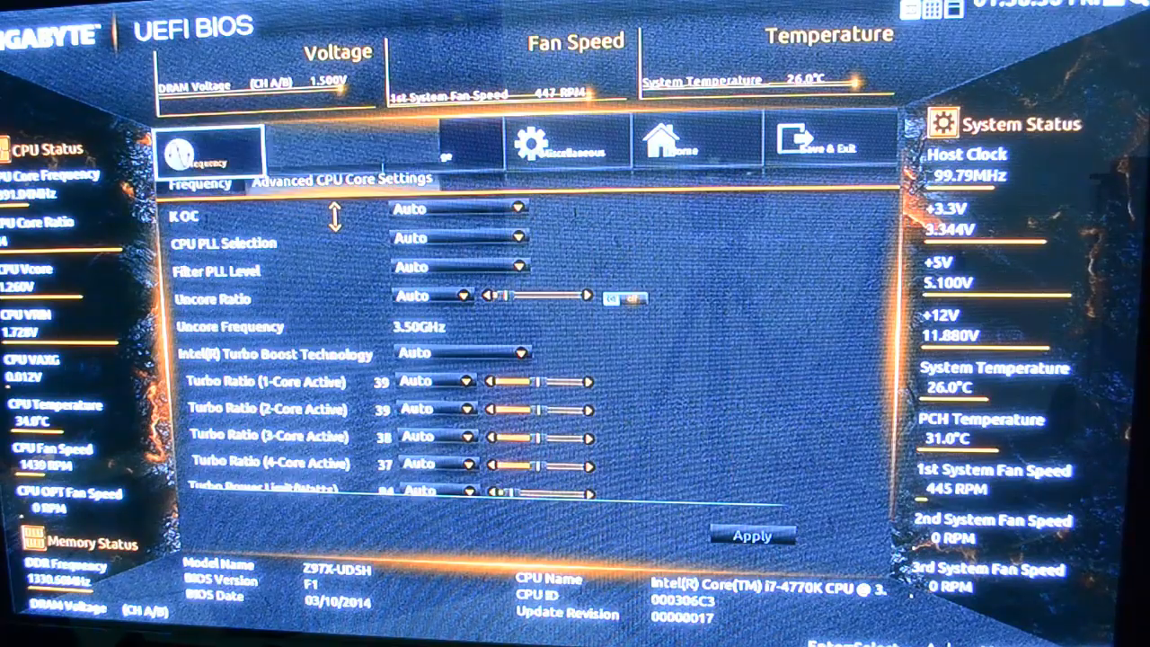
# Browse the Memory and Voltage pages, including the VRIN protection values, without changing anything.
pyautogui.click(321, 144)
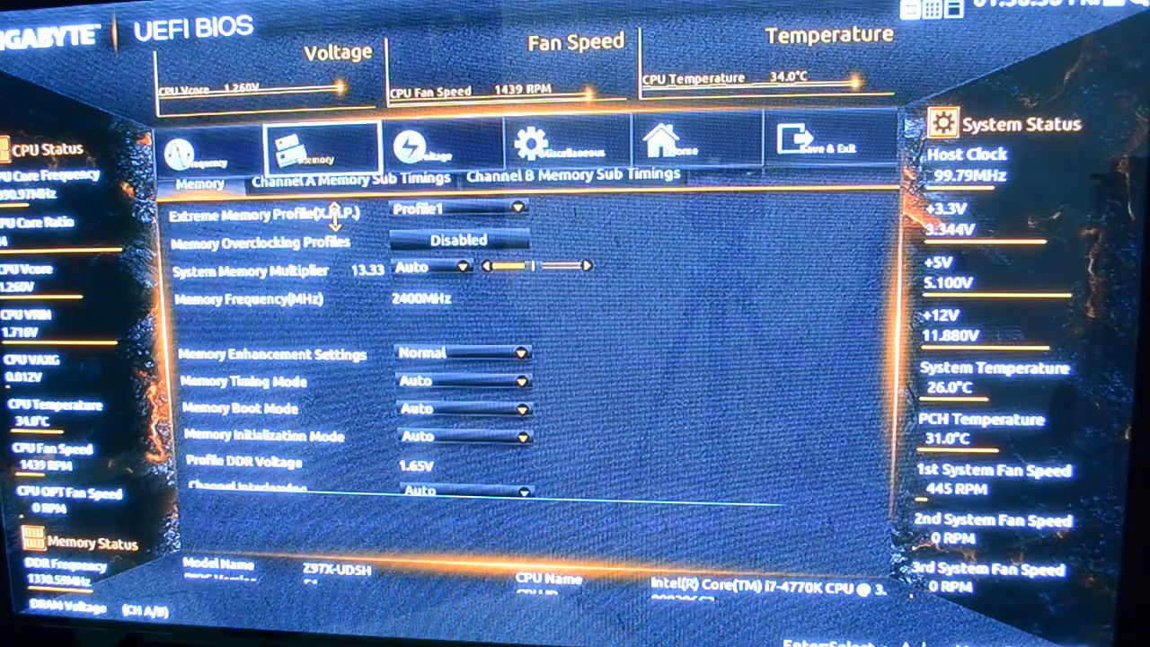
pyautogui.click(423, 142)
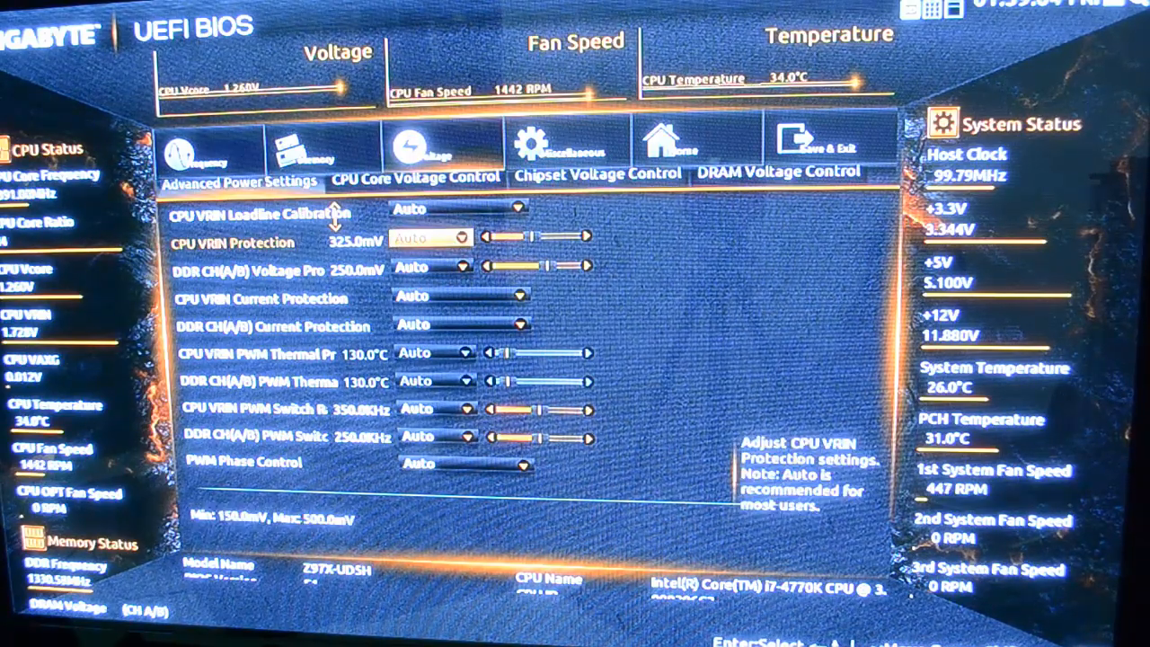
pyautogui.press('Down')
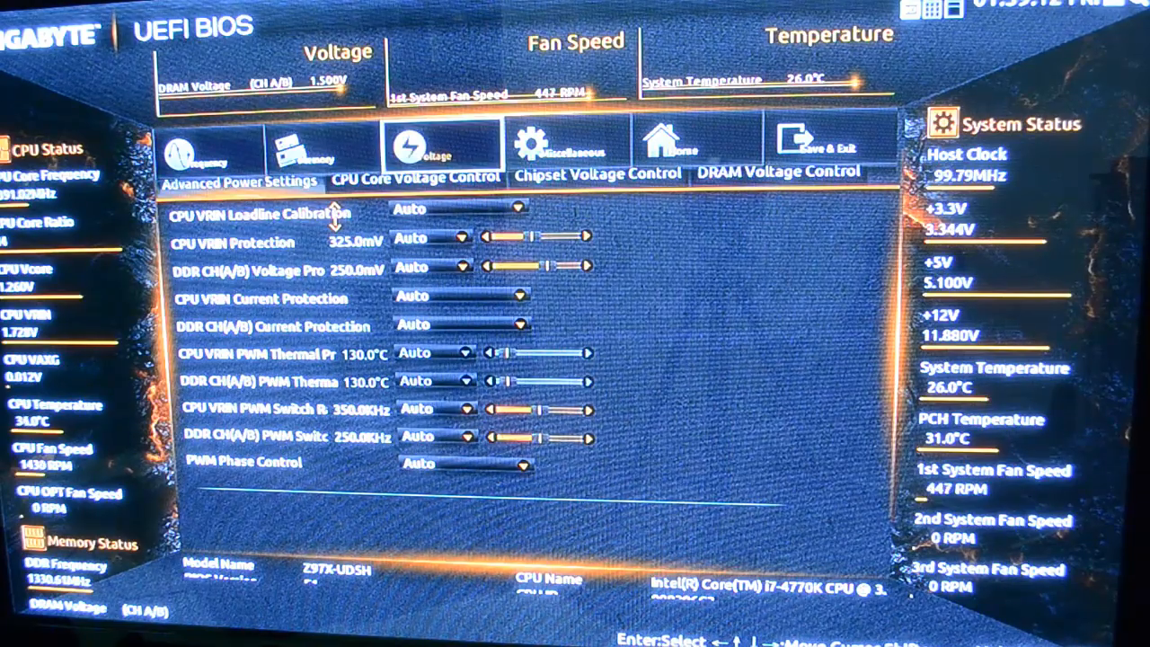
pyautogui.click(566, 144)
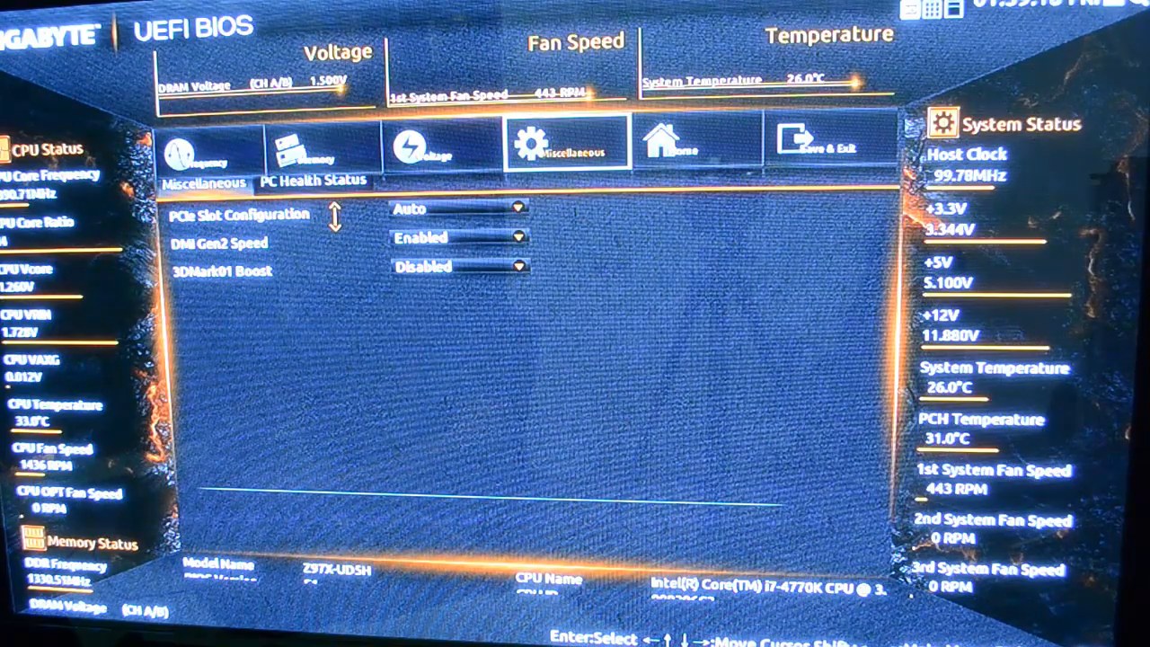
# Leave the Miscellaneous page and return to the Startup Guide tile grid.
pyautogui.click(680, 139)
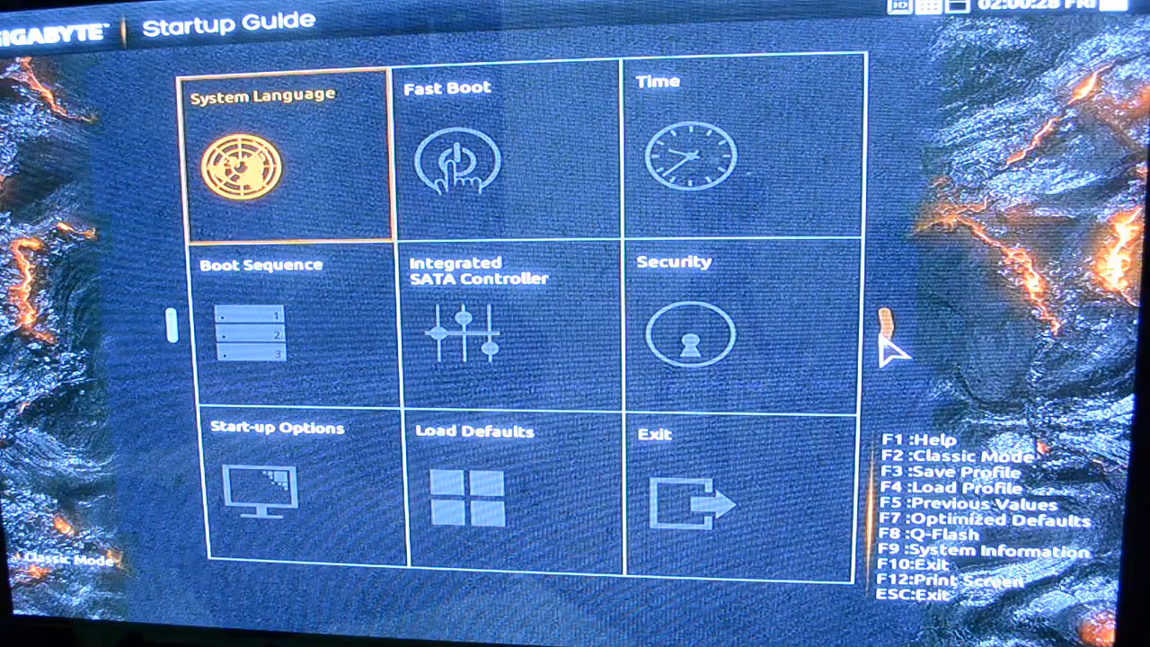
pyautogui.moveTo(907, 337)
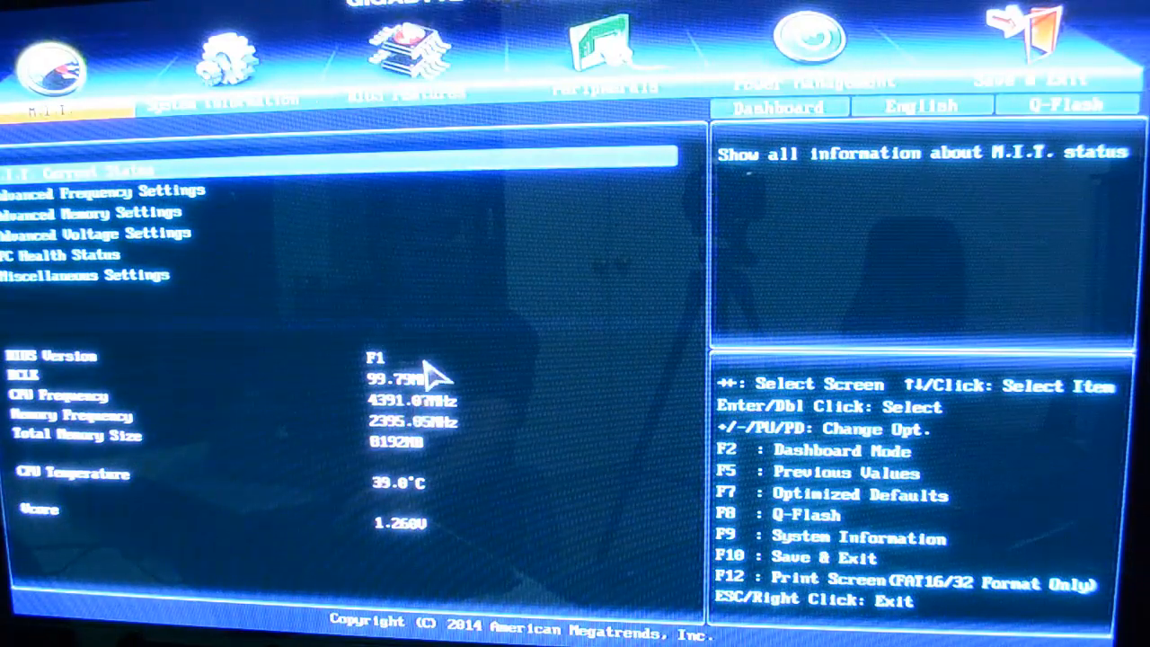
pyautogui.moveTo(516, 279)
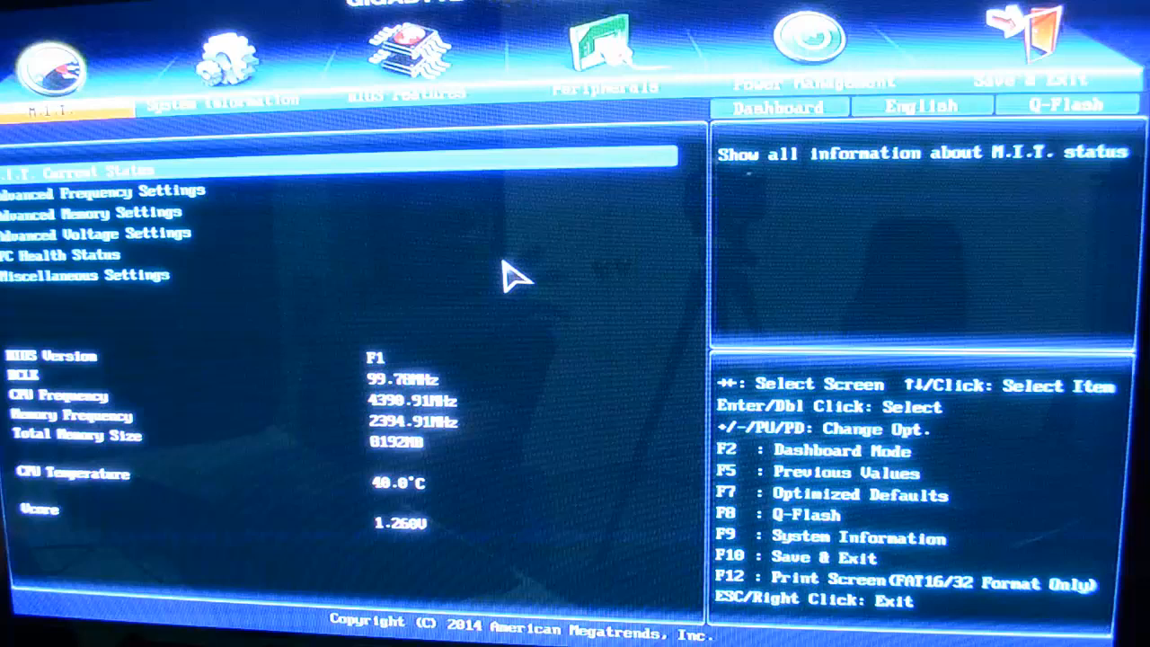
# Switch from the Startup Guide into Classic Mode on the M.I.T. tab.
pyautogui.click(228, 49)
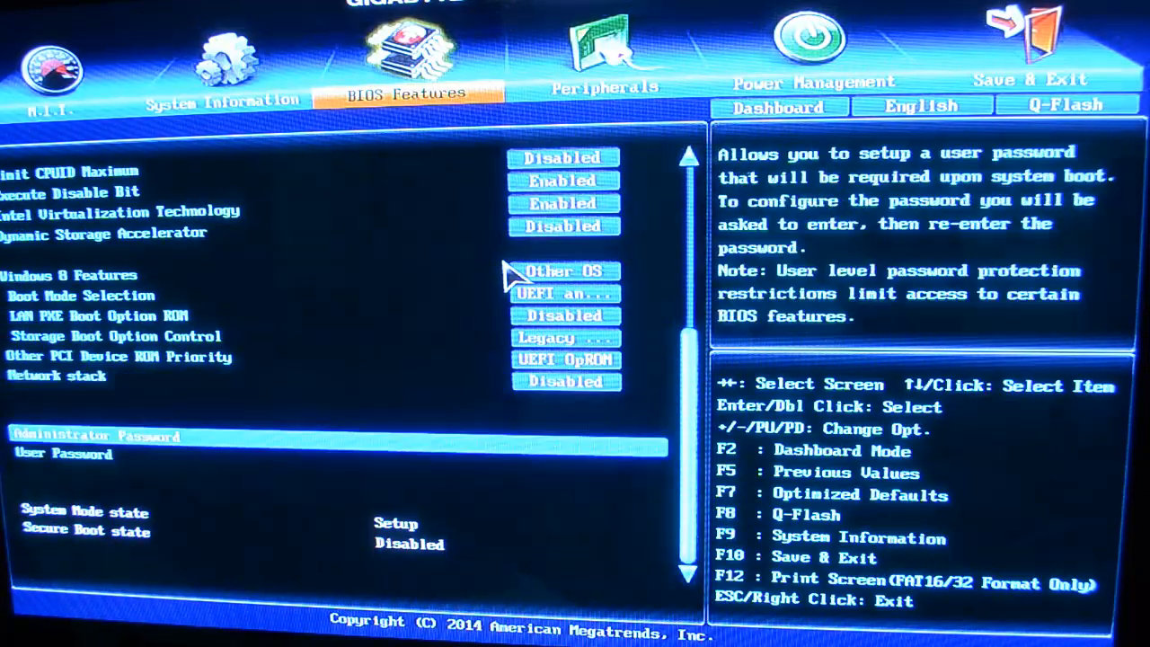
# Review the BIOS Features boot and password options, then move to Peripherals.
pyautogui.click(603, 63)
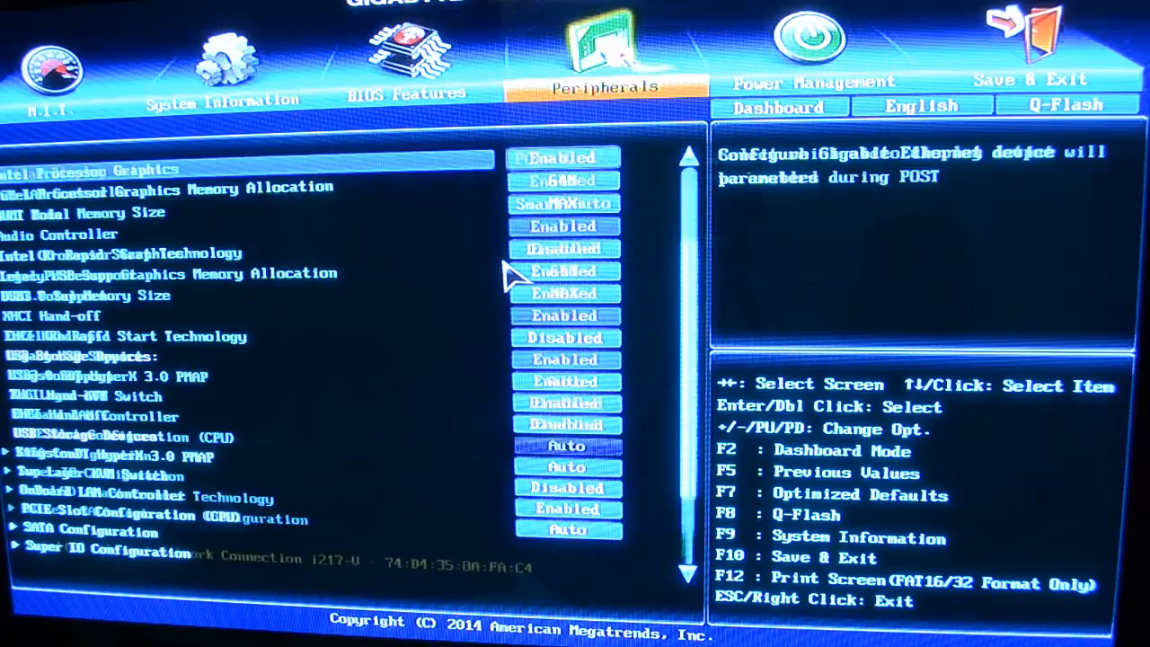
# Read the help text for Initial Display Output and EHCI Hand-off on Peripherals.
pyautogui.click(563, 158)
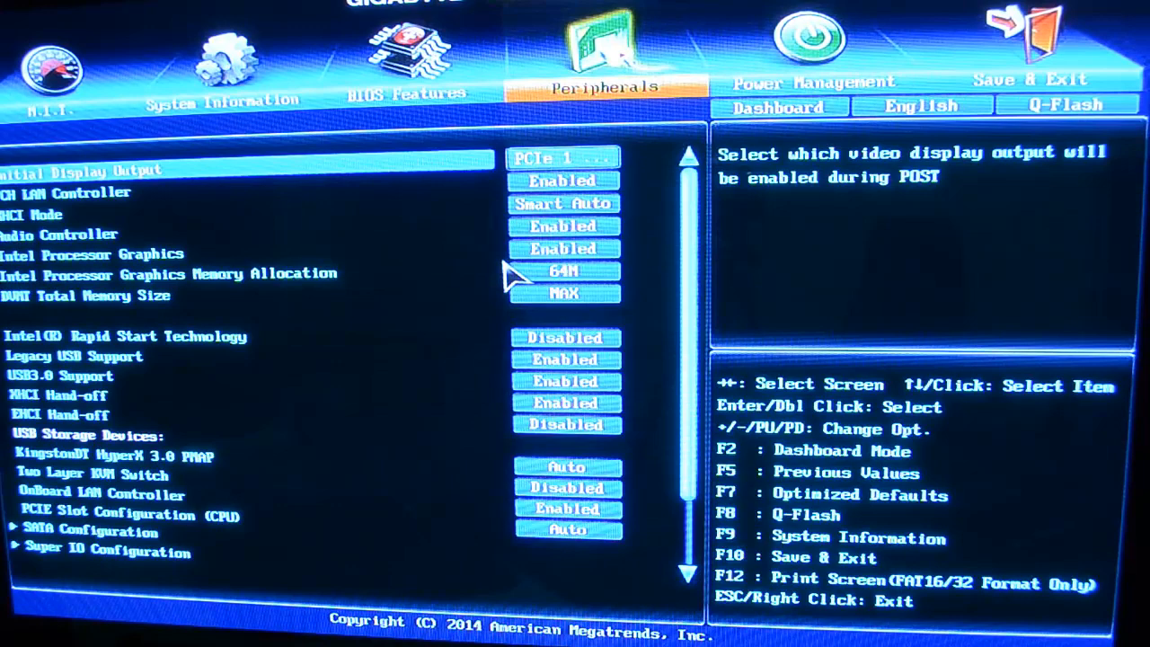
pyautogui.click(811, 45)
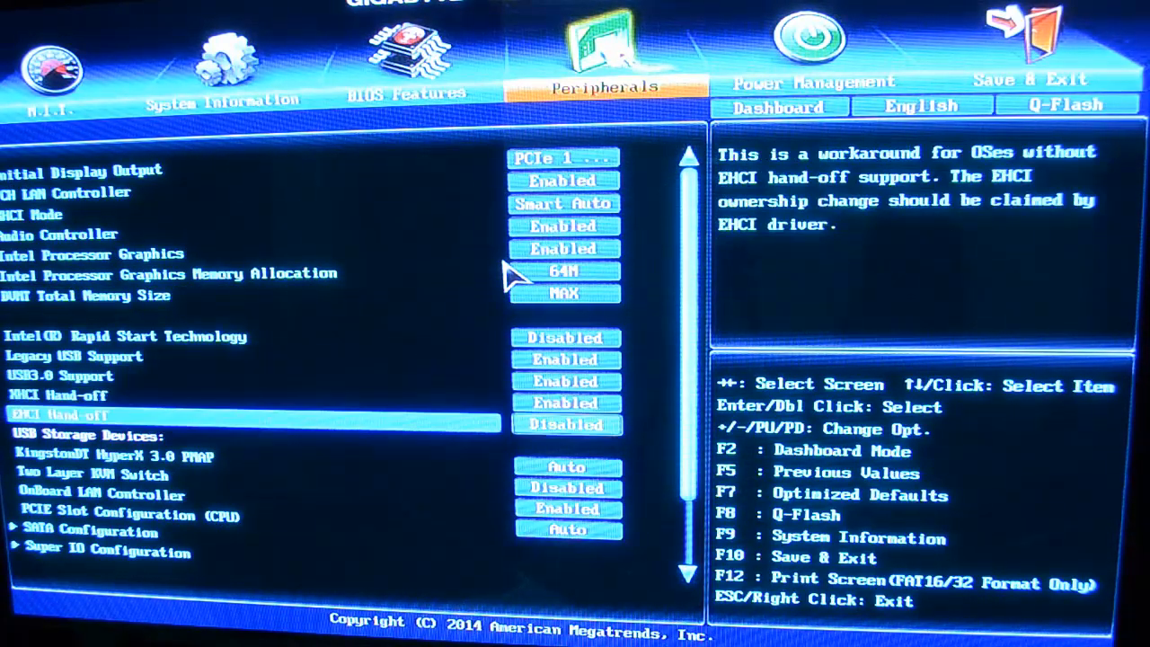
pyautogui.scroll(-3)
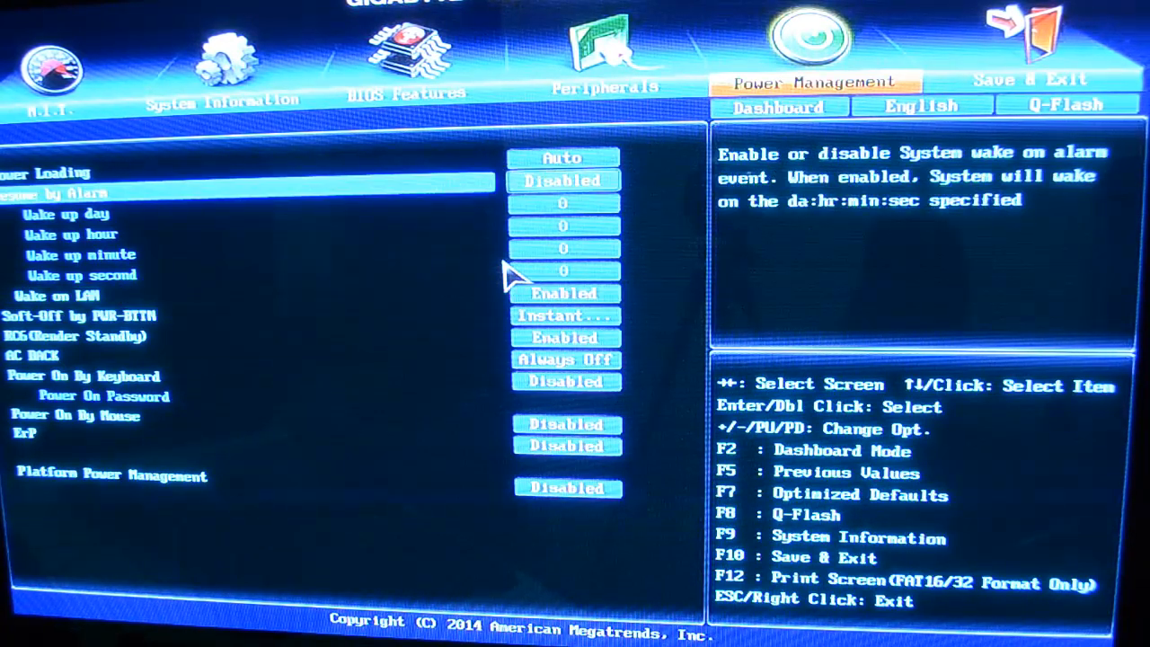
# Enable Resume by Alarm, browse the wake day and hour fields, then set it back to Disabled.
pyautogui.click(563, 181)
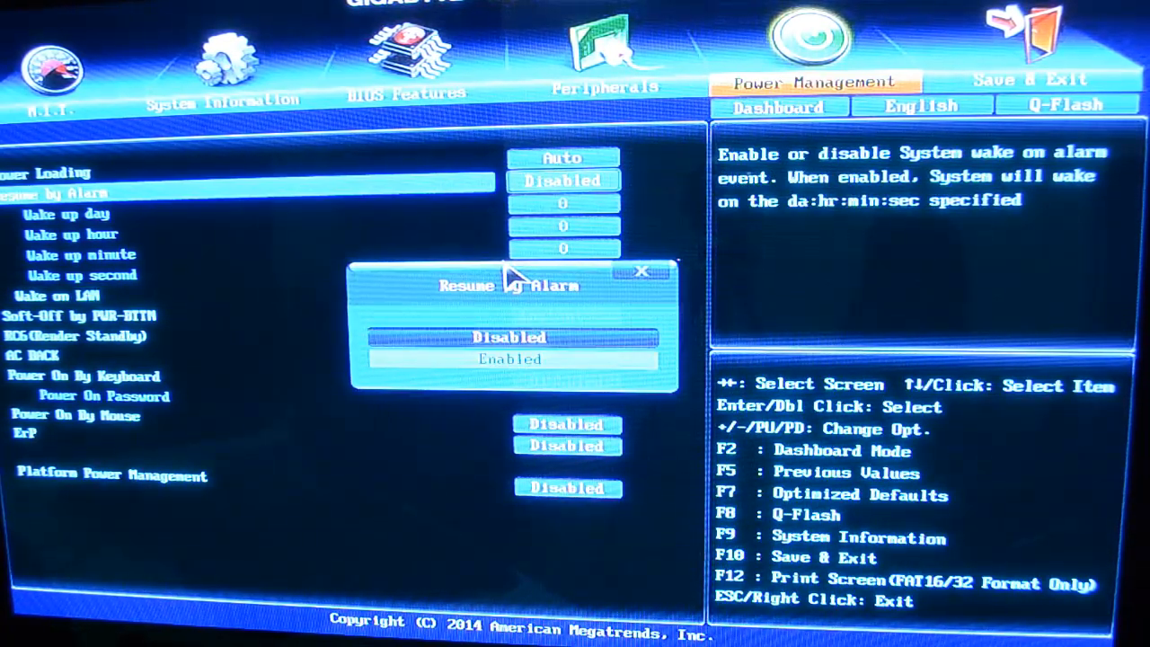
pyautogui.click(510, 358)
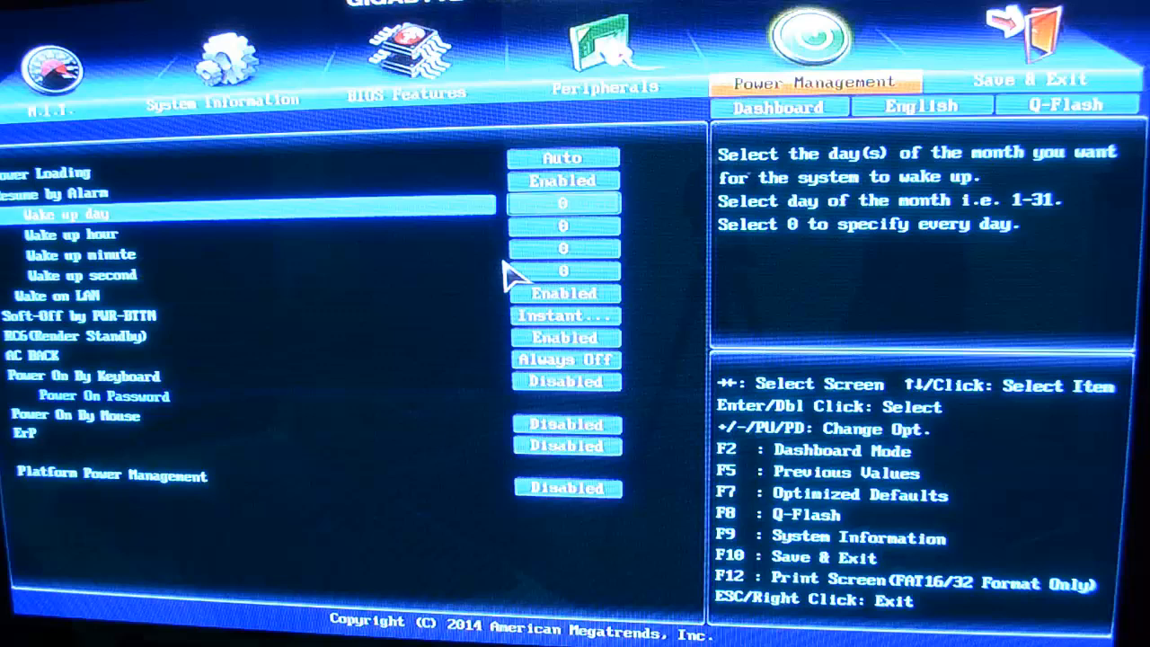
pyautogui.press('Down')
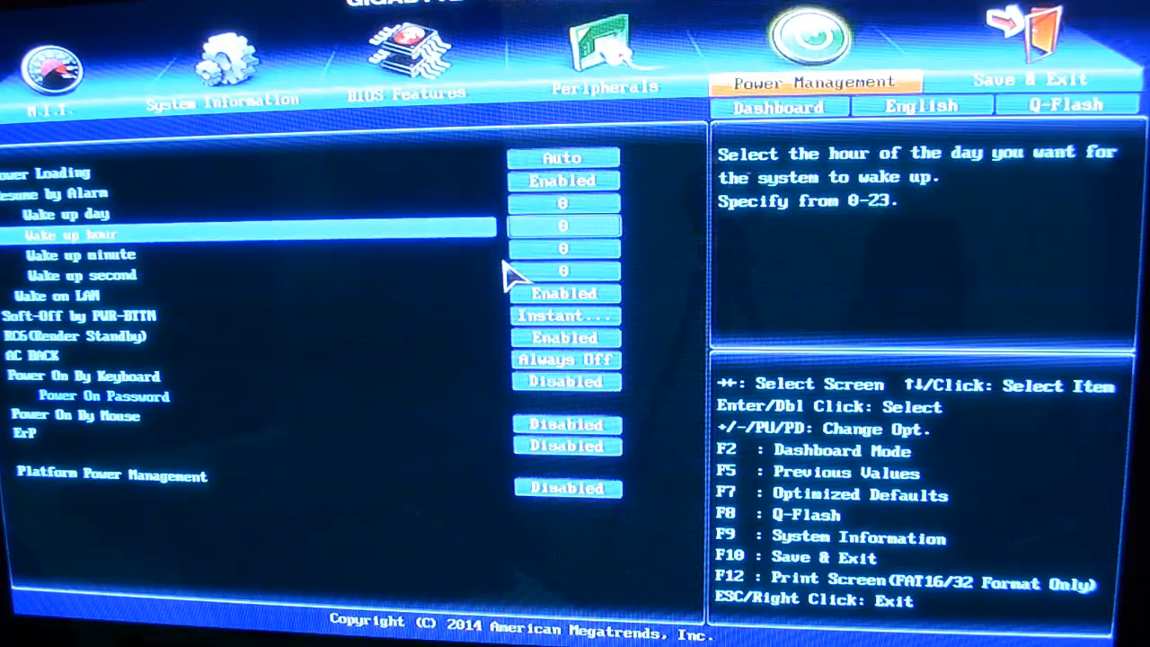
pyautogui.press('up')
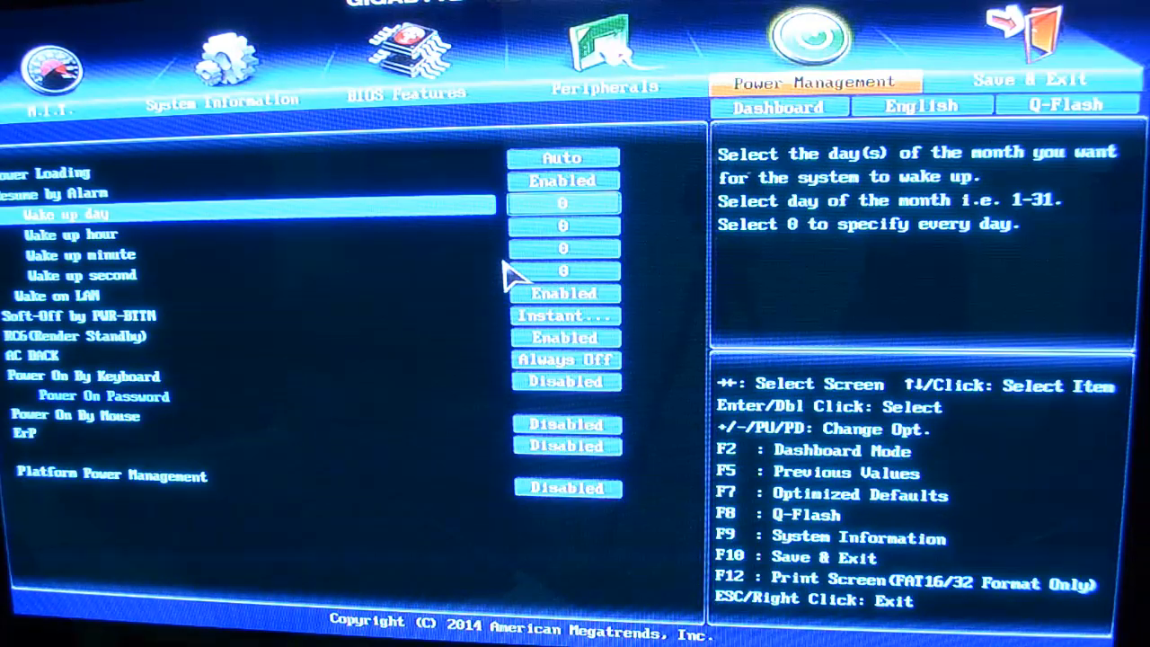
pyautogui.click(562, 181)
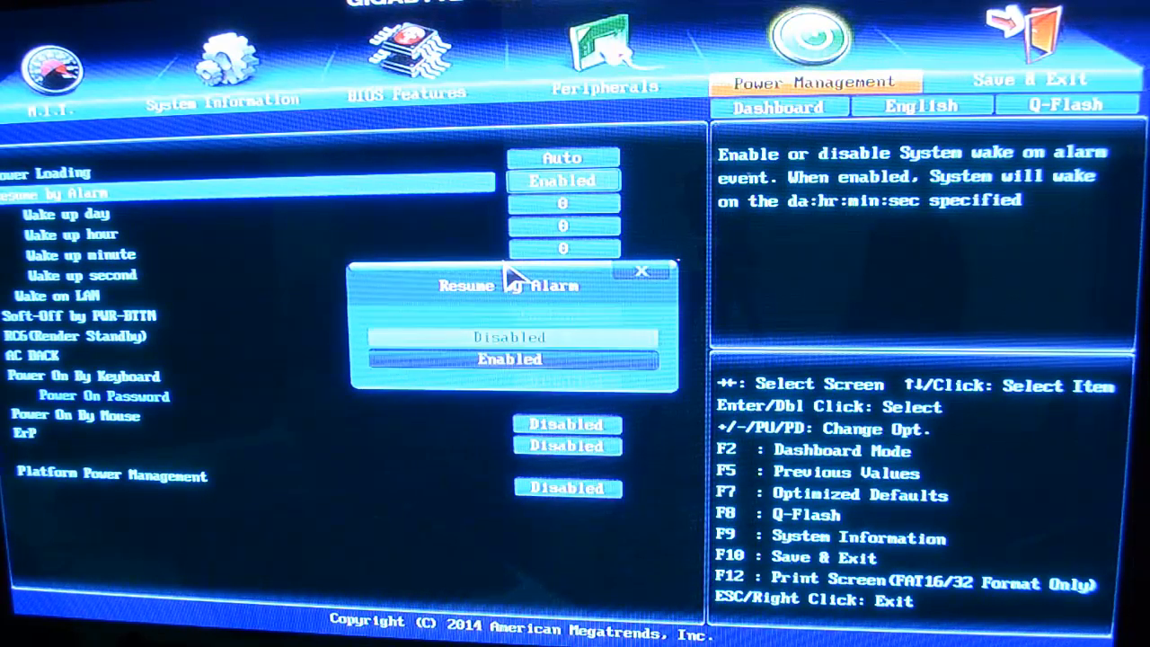
pyautogui.click(509, 337)
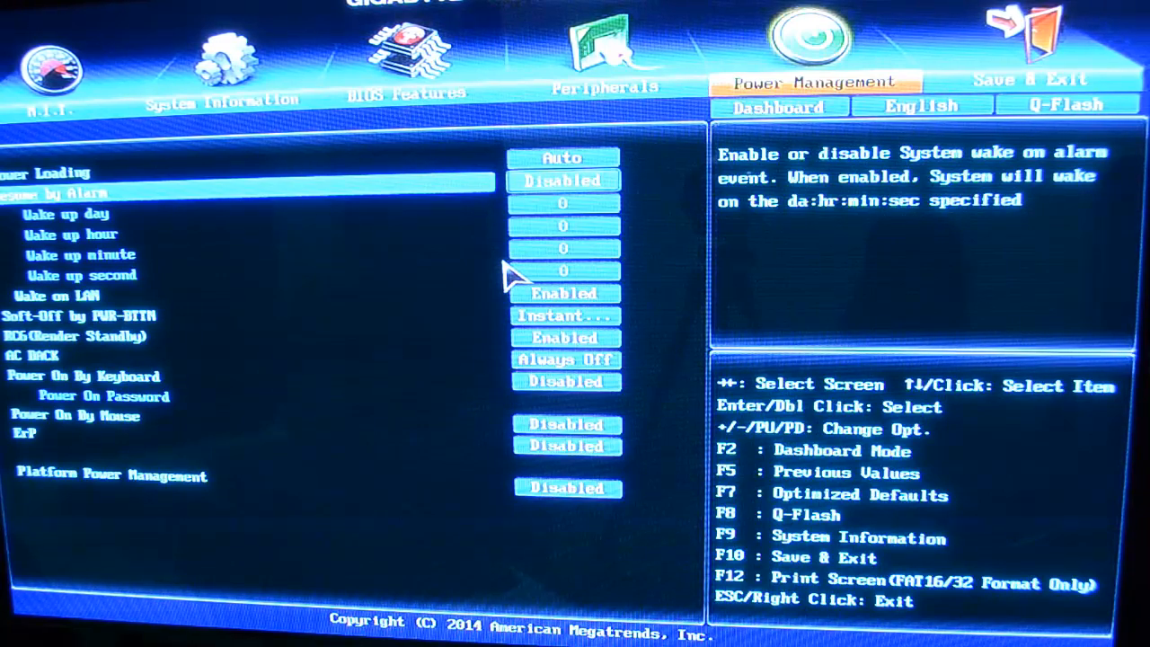
pyautogui.click(46, 80)
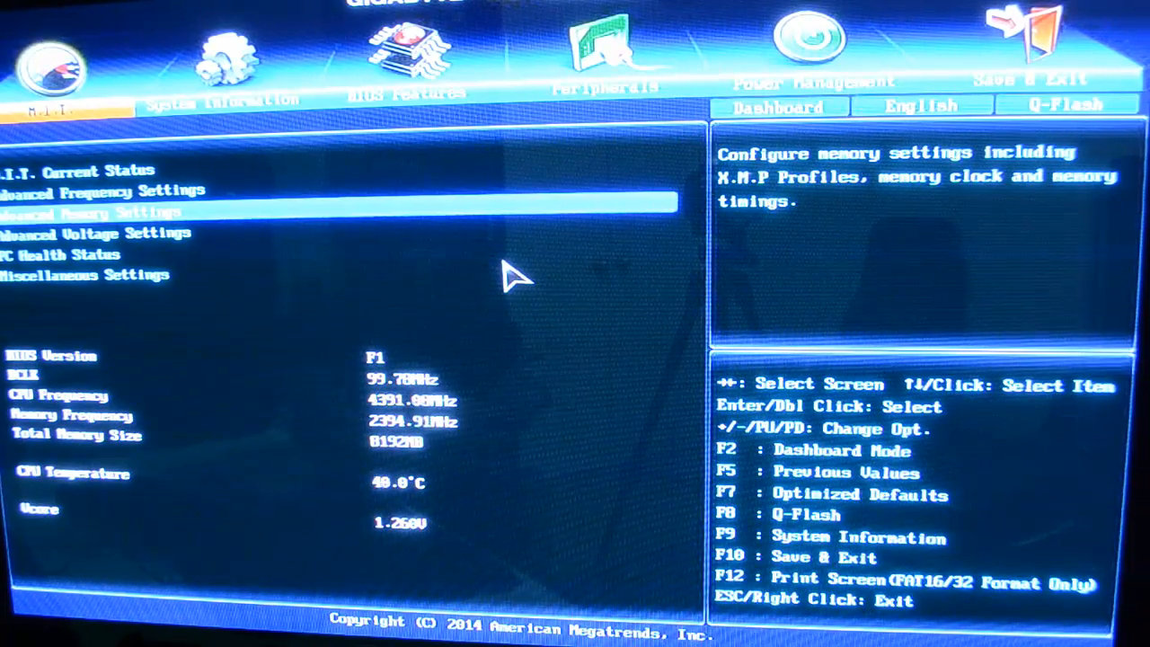
# Open Advanced Memory Settings and inspect the Memory Timing Mode choices under Memory Enhancement Settings.
pyautogui.click(89, 213)
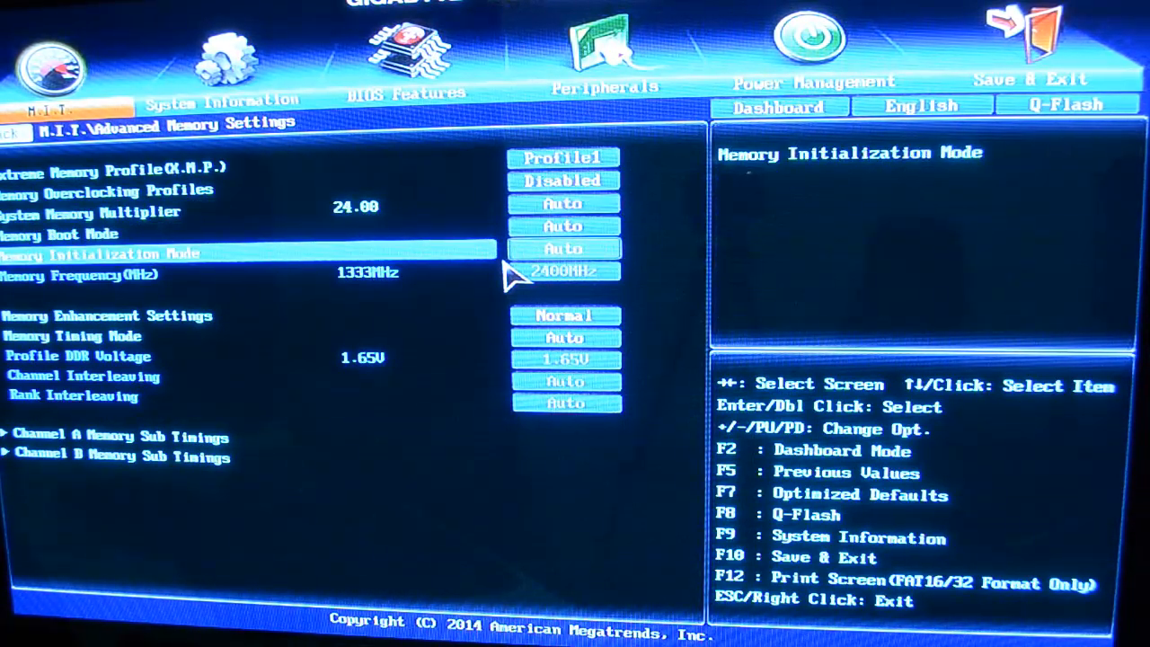
pyautogui.press('Down')
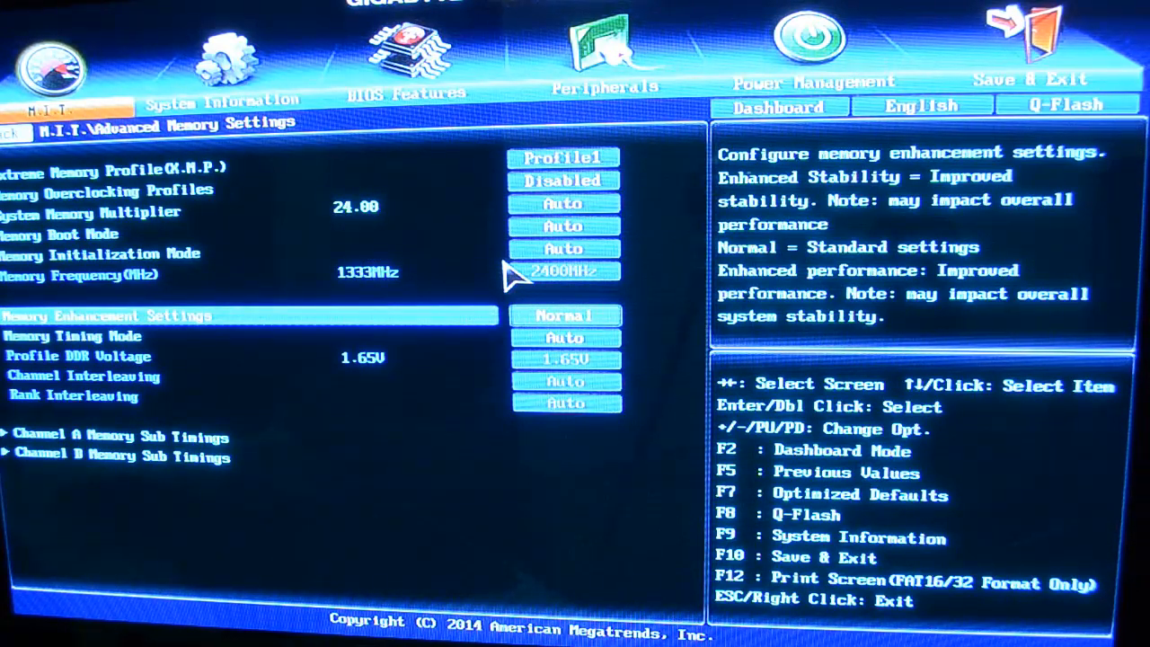
pyautogui.click(564, 337)
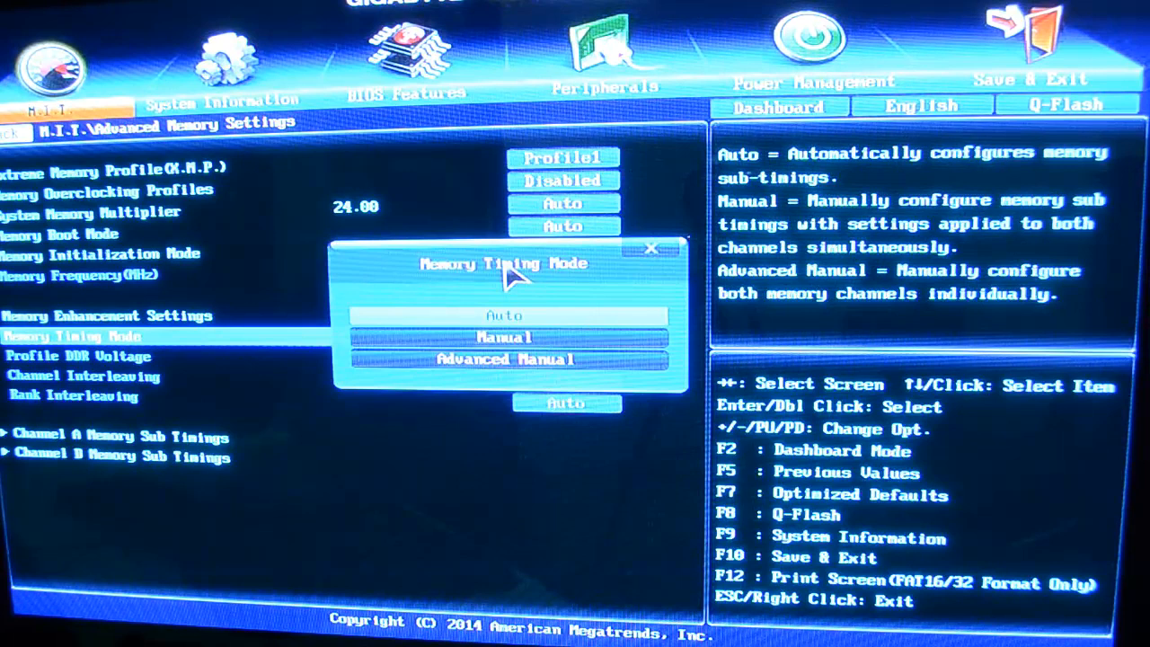
pyautogui.click(504, 336)
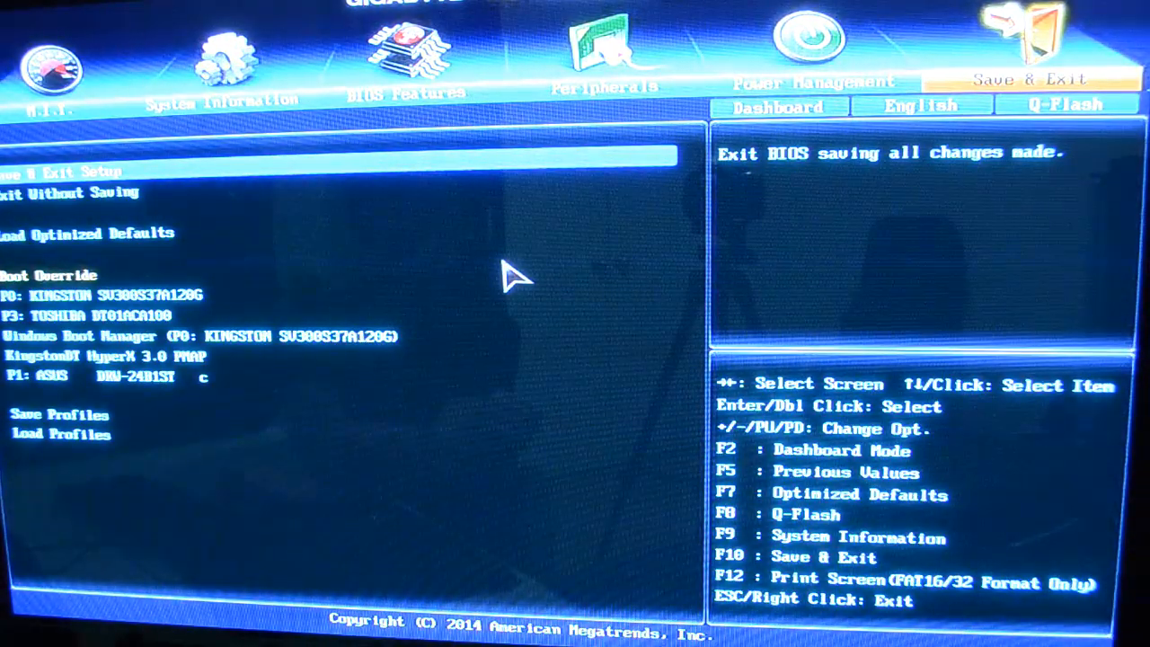
pyautogui.click(50, 72)
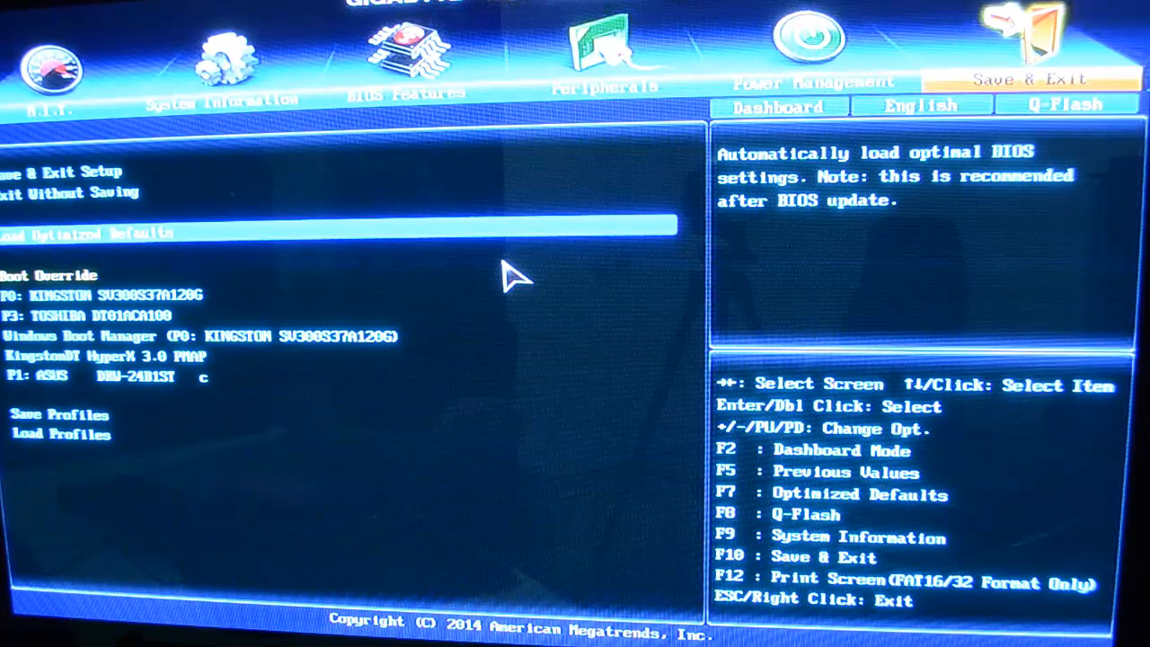
# Choose Save & Exit Setup to bring up the save-and-reset confirmation.
pyautogui.click(60, 171)
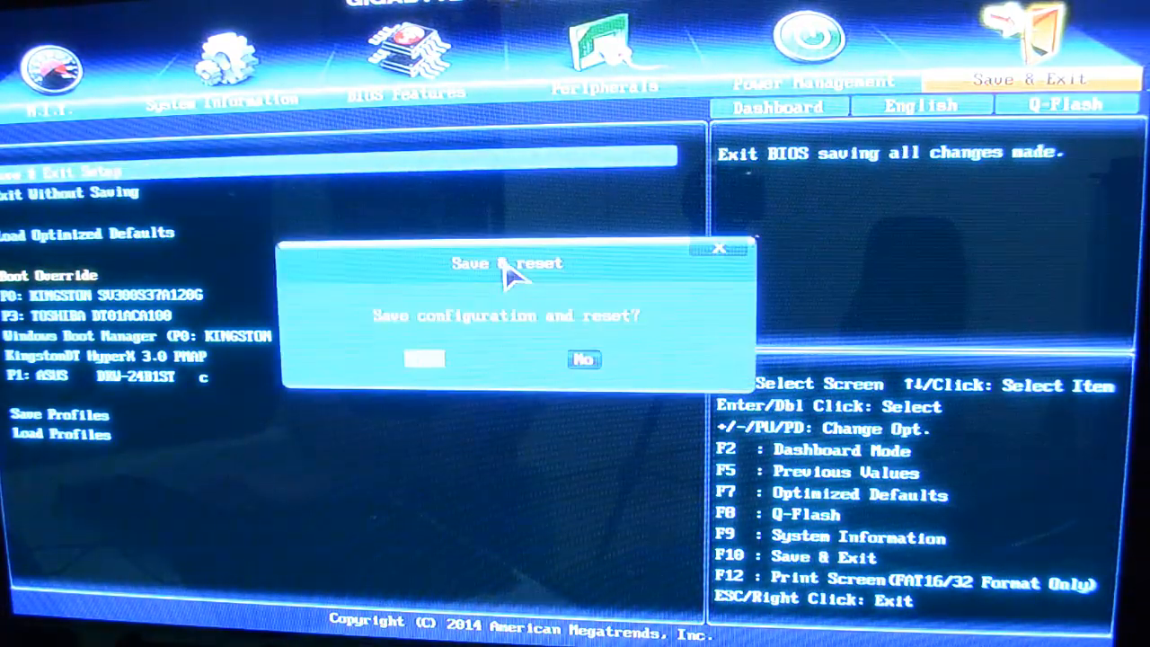